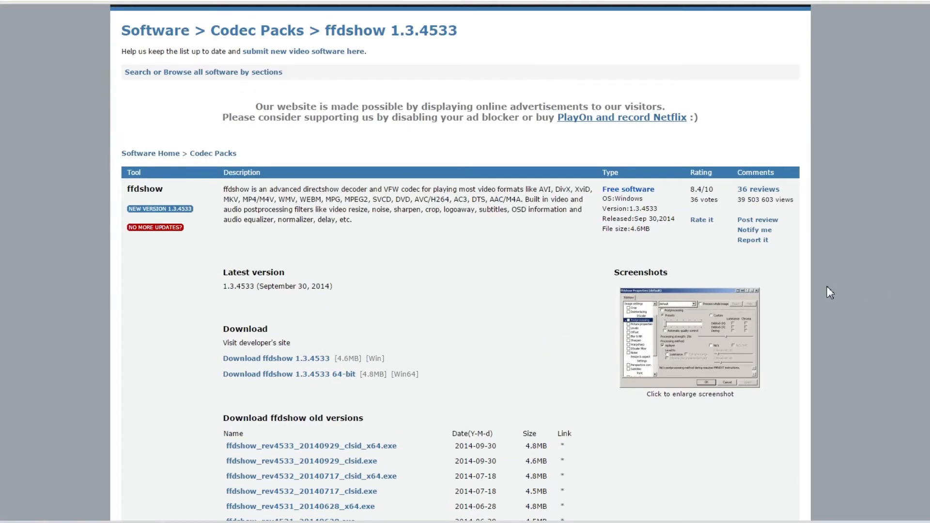
Step: Switch the queued render's output format to AVI and save it to the desktop
scroll(down, 3)
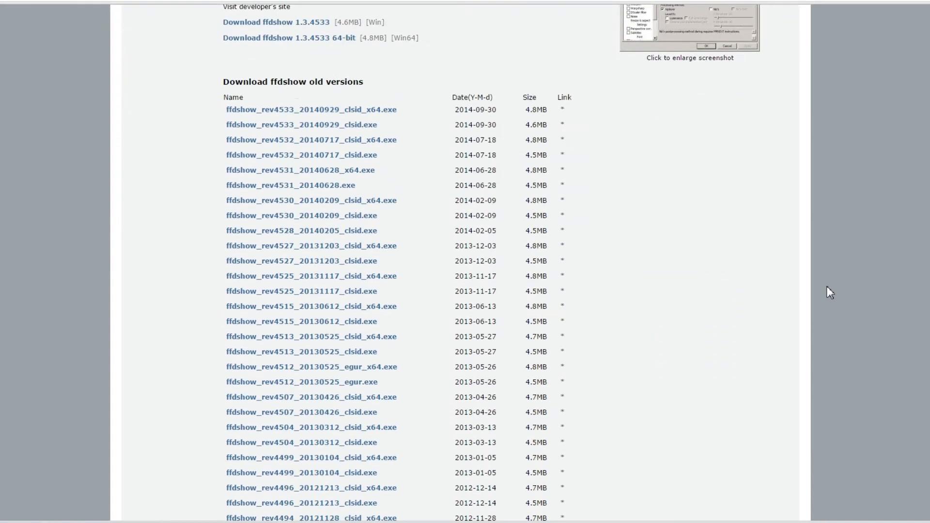
scroll(down, 3)
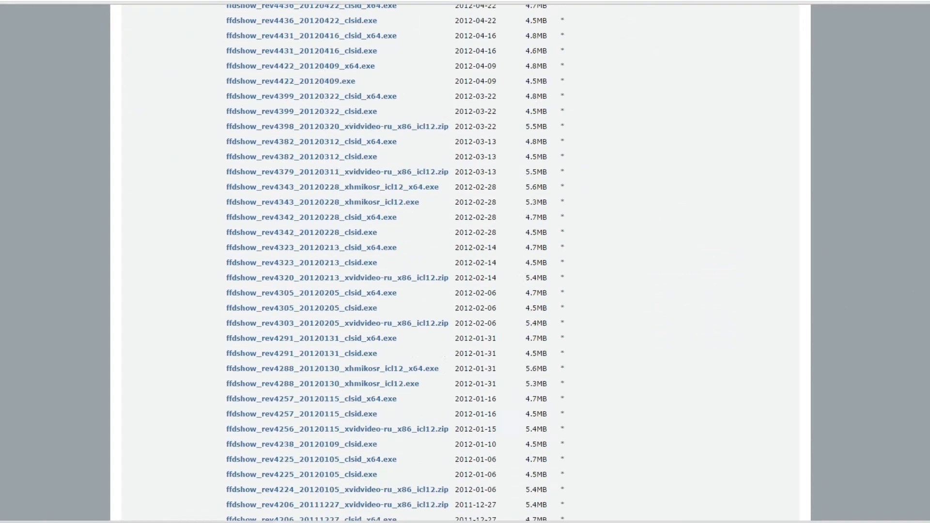
scroll(down, 3)
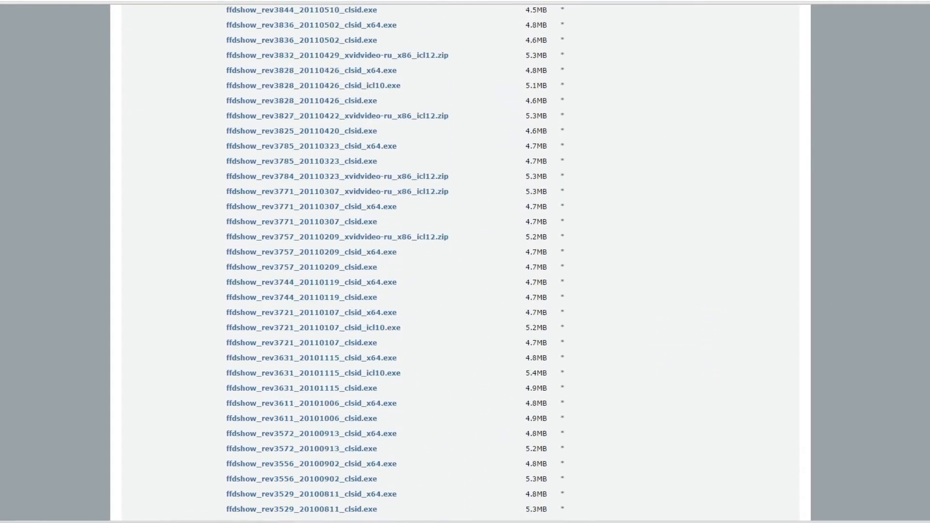
scroll(down, 3)
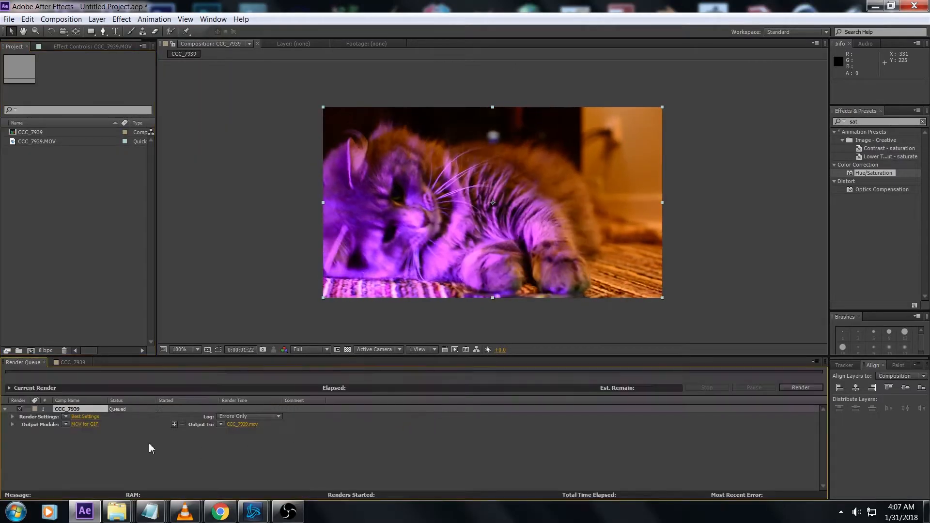
click(126, 137)
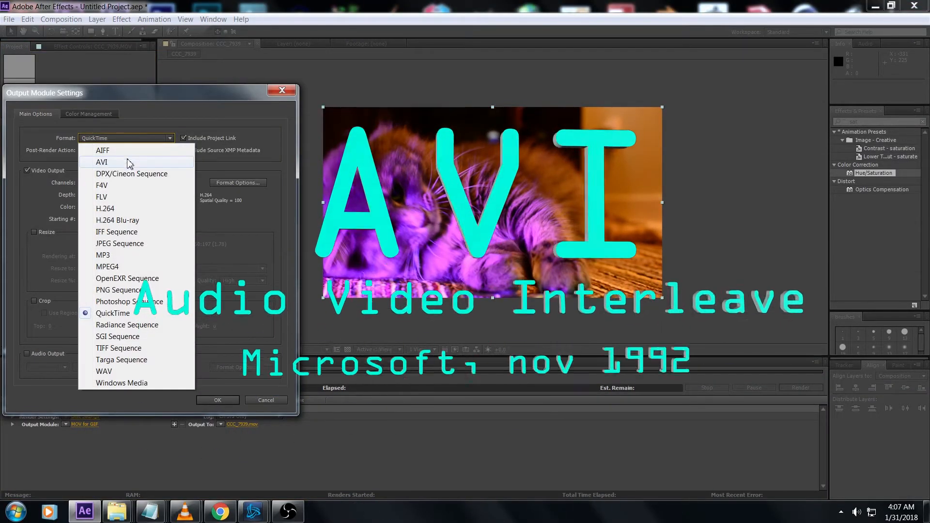
click(101, 161)
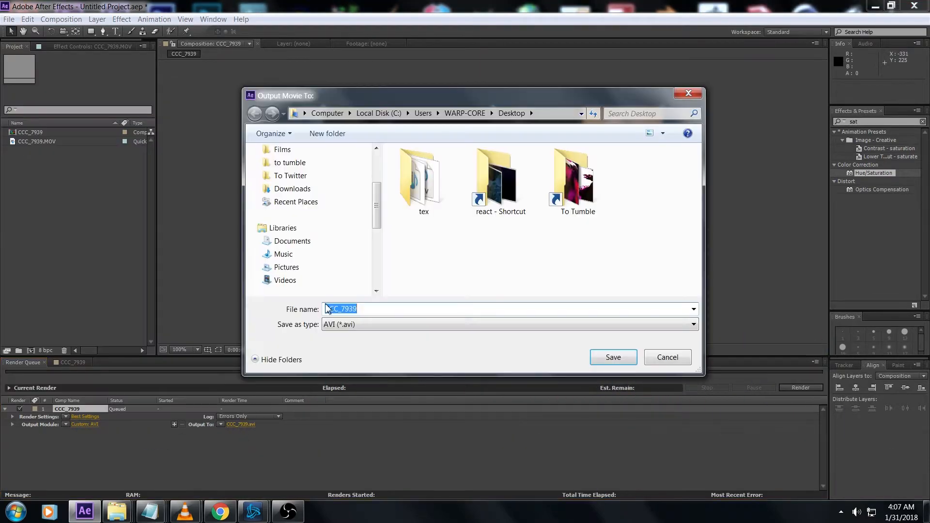
click(613, 358)
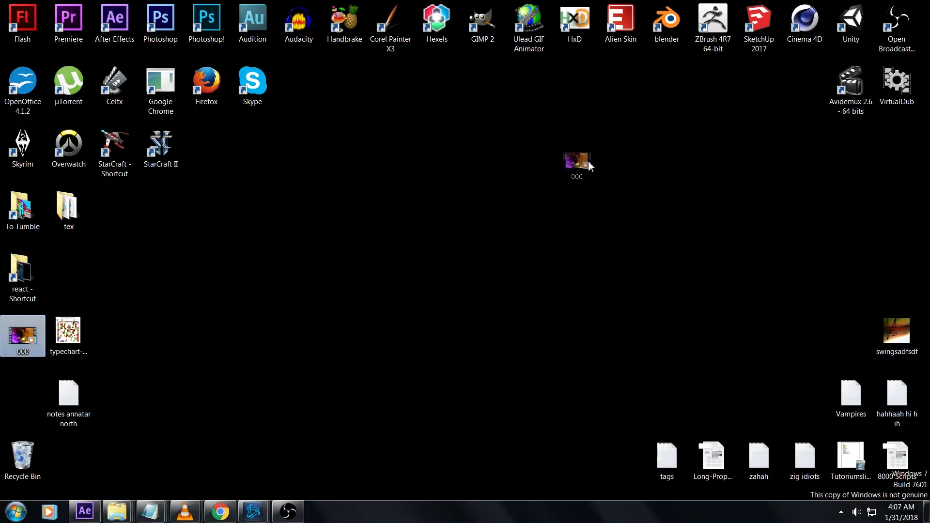
Step: Move the rendered 000 AVI icon from the left edge to the desktop centre
drag(22, 336, 528, 148)
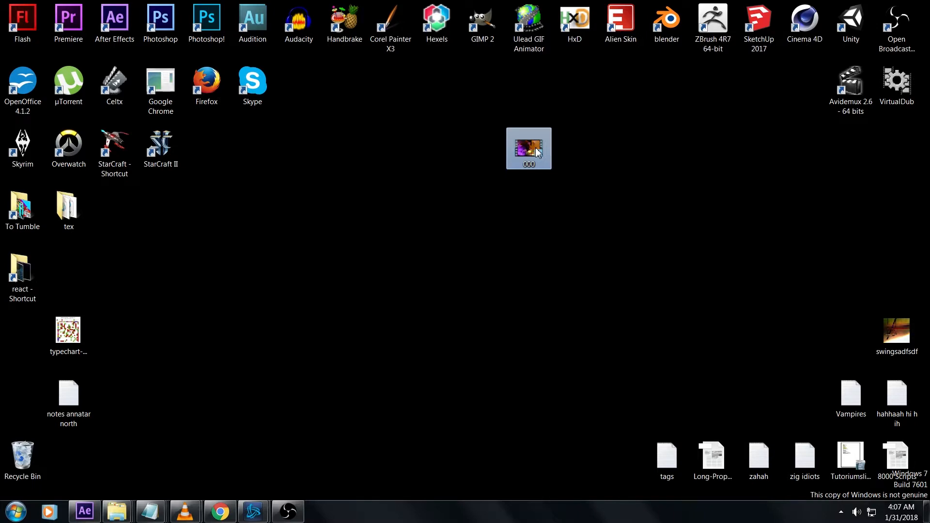
mouse_move(528, 148)
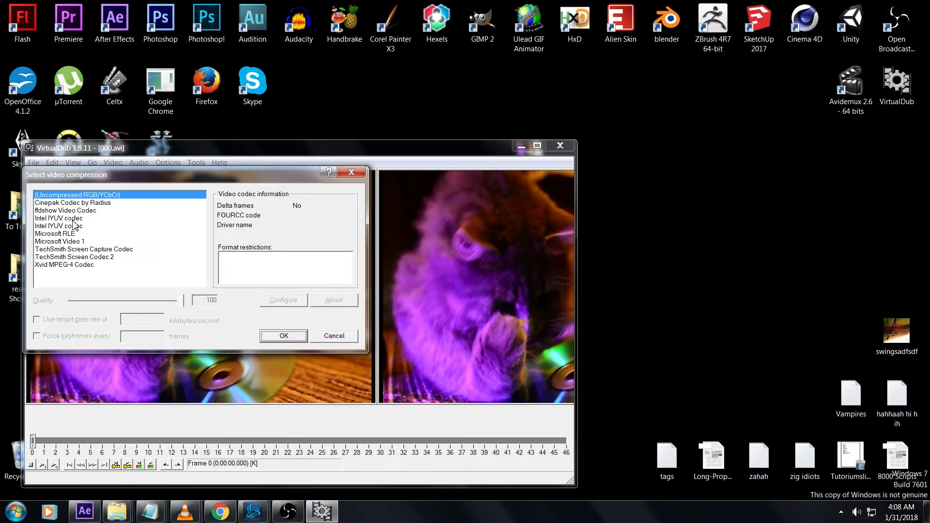
mouse_move(74, 223)
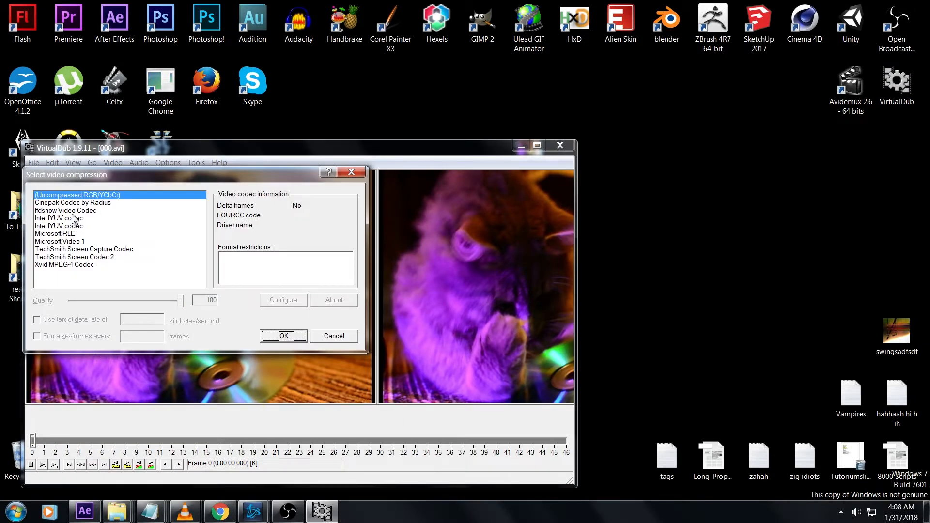
Step: Choose ffdshow Video Codec and force keyframes every 567 frames, then confirm
click(65, 210)
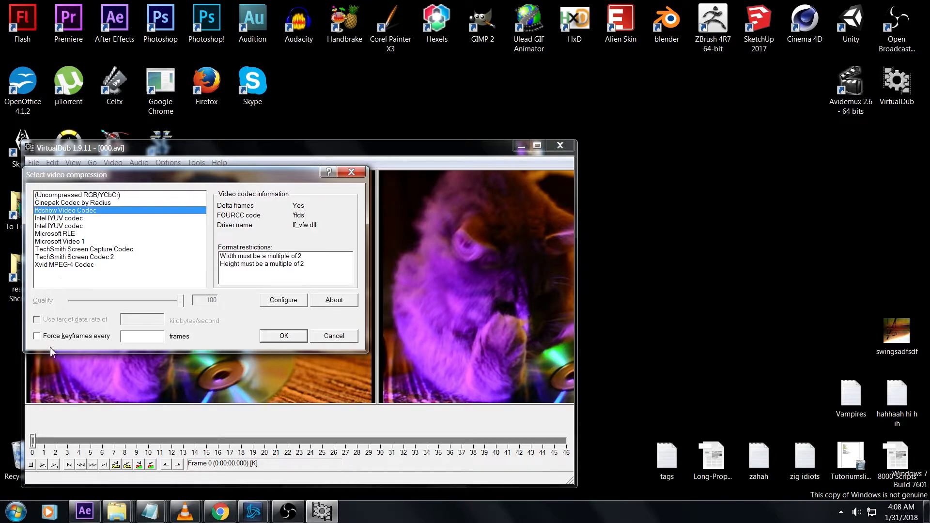
click(36, 336)
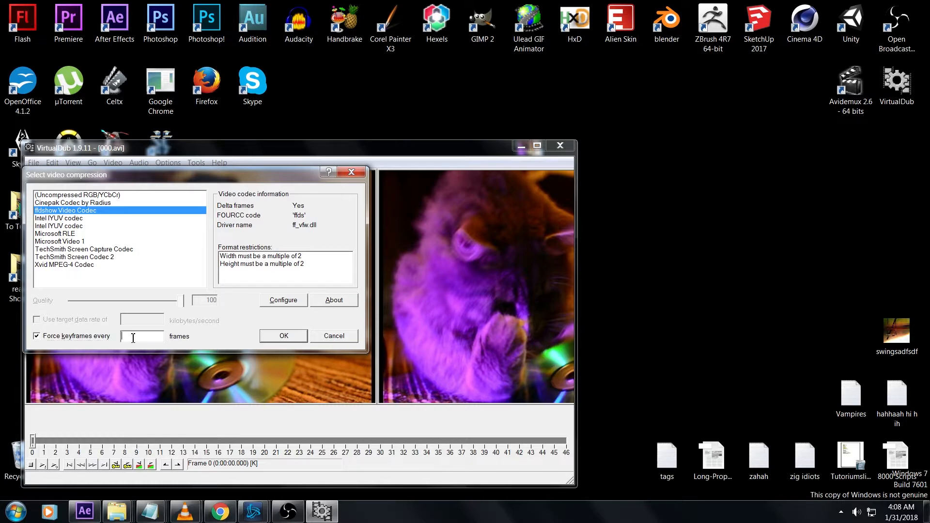
text(567)
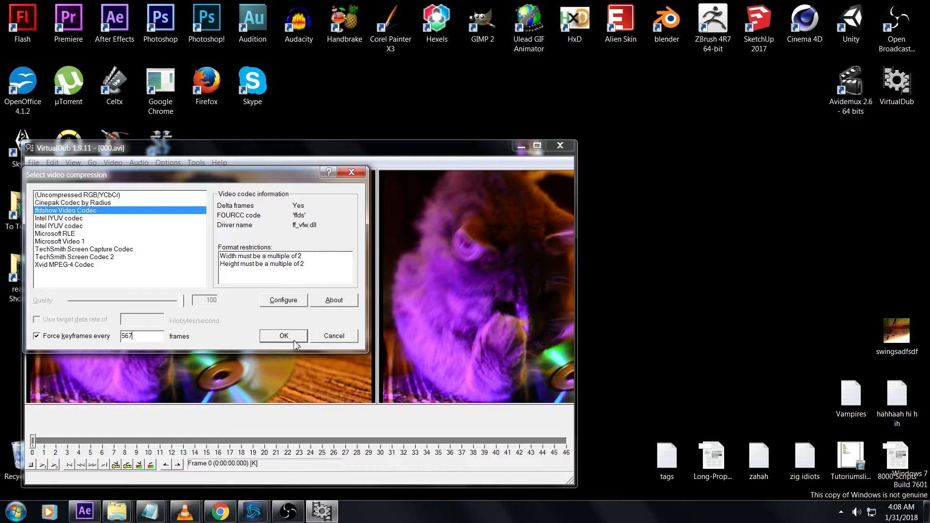
mouse_move(299, 346)
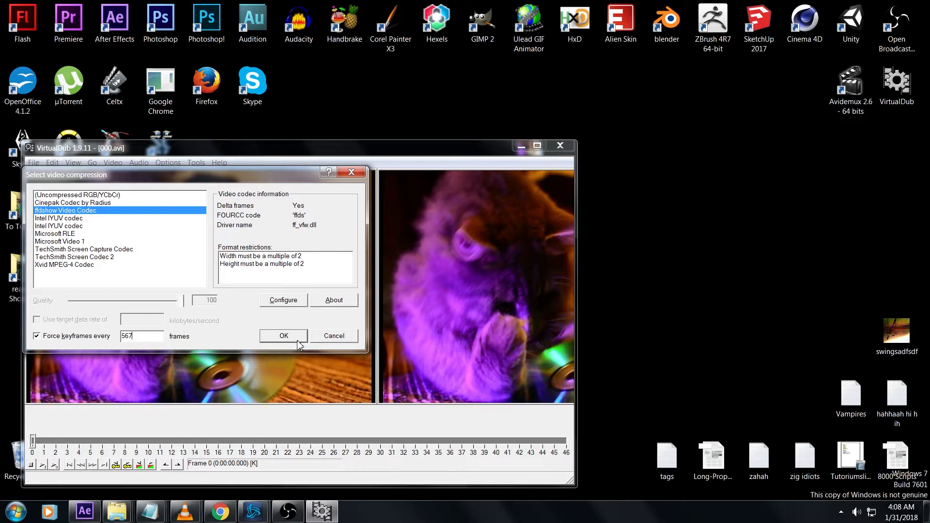
click(283, 336)
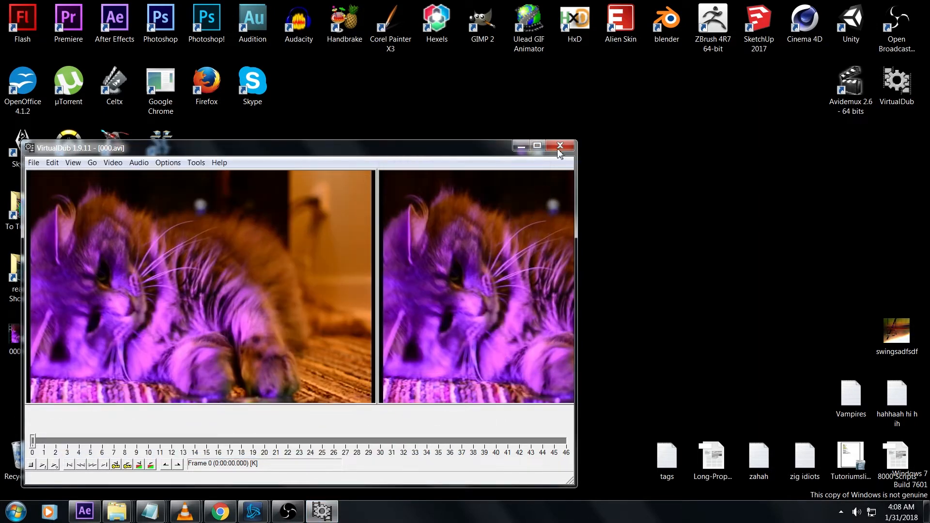
Step: Close VirtualDub and move the 000 VD1 file below the original 000 icon
click(559, 147)
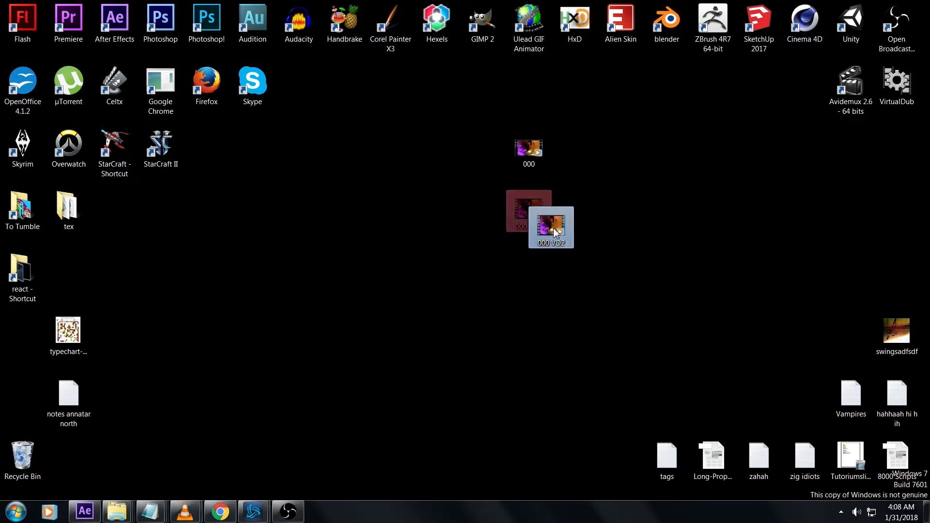
drag(548, 226, 849, 78)
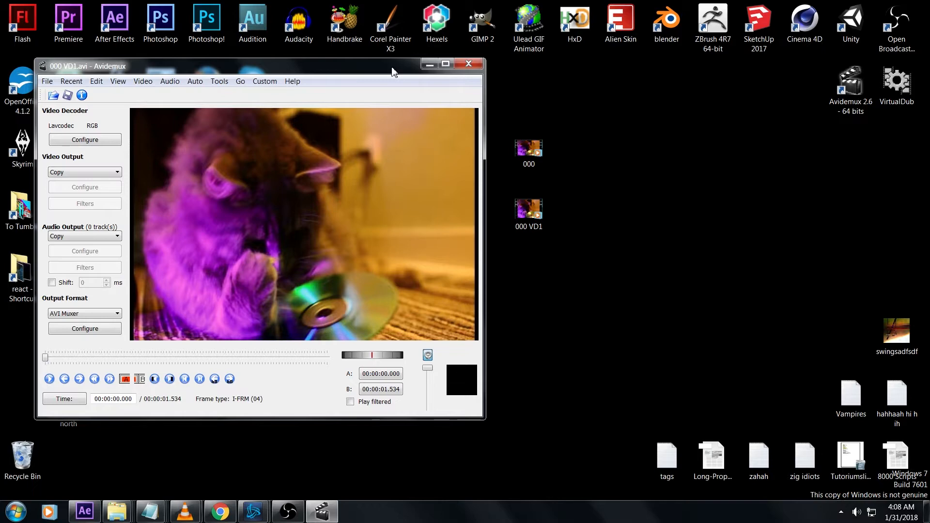
Step: Bring Avidemux forward and load the 000 VD1 cat clip into it
click(528, 211)
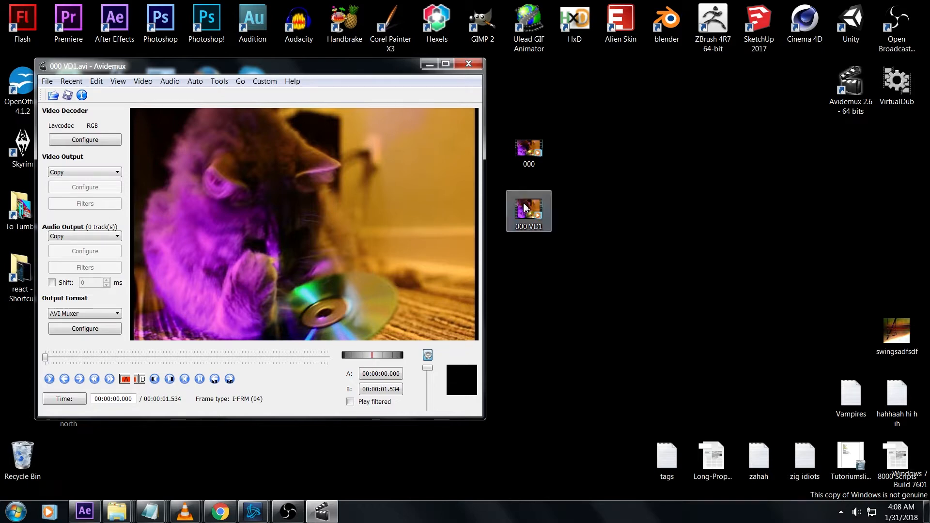
click(78, 379)
text(000 AVX 1)
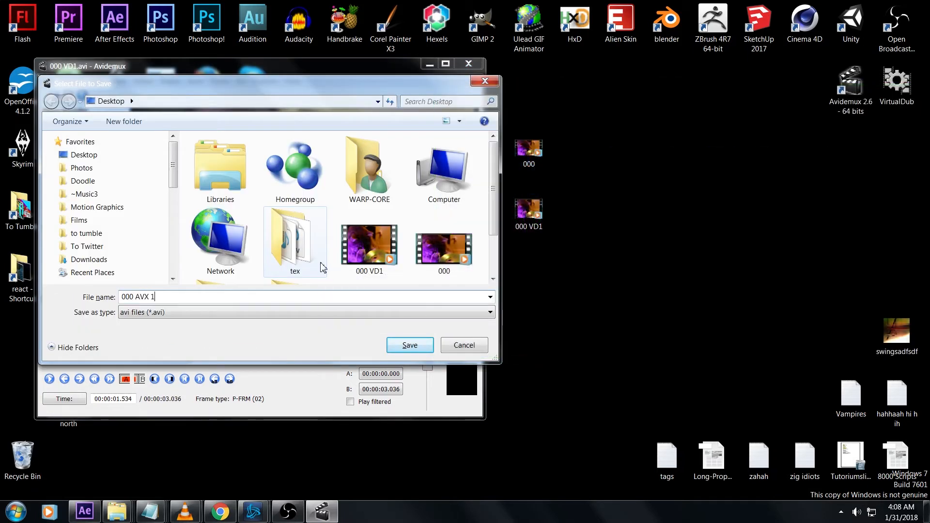
Step: Save the clip as 000 AVX 1, accepting the non-keyframe cut-point corruption warning
click(409, 345)
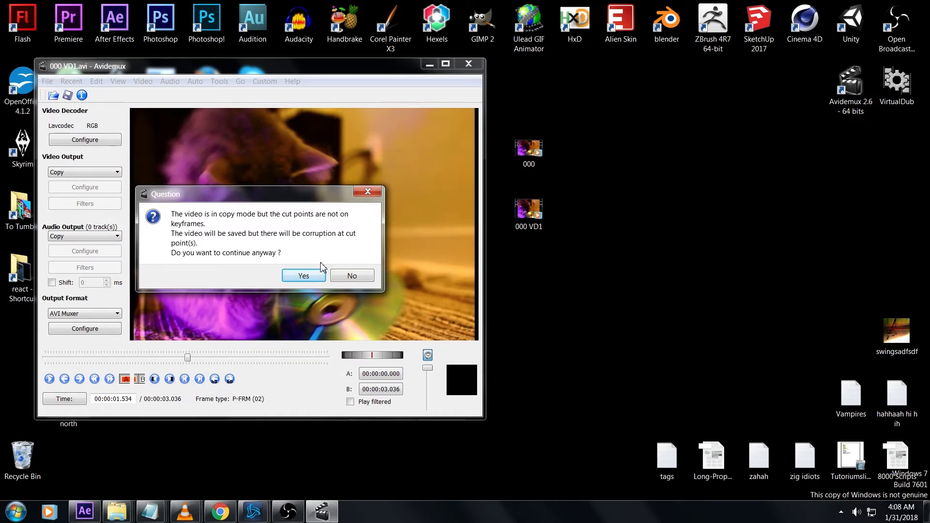
click(303, 275)
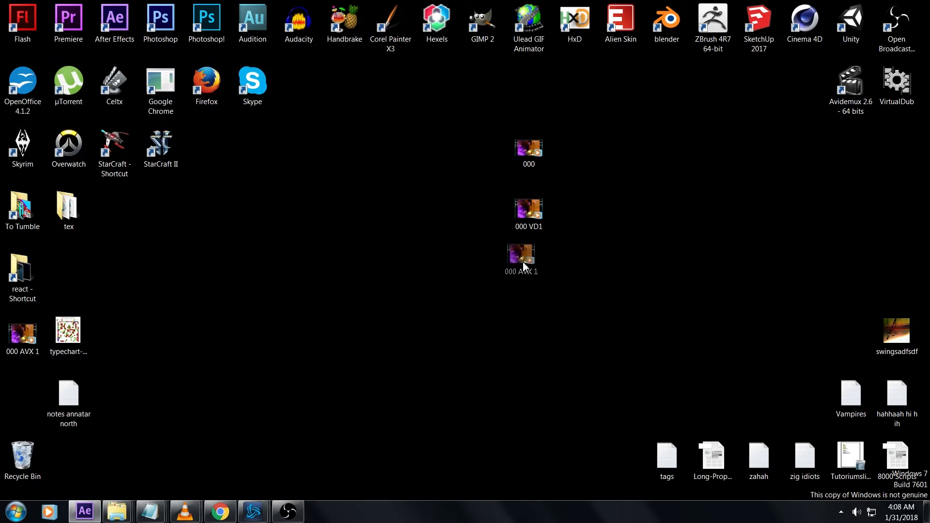
double_click(520, 254)
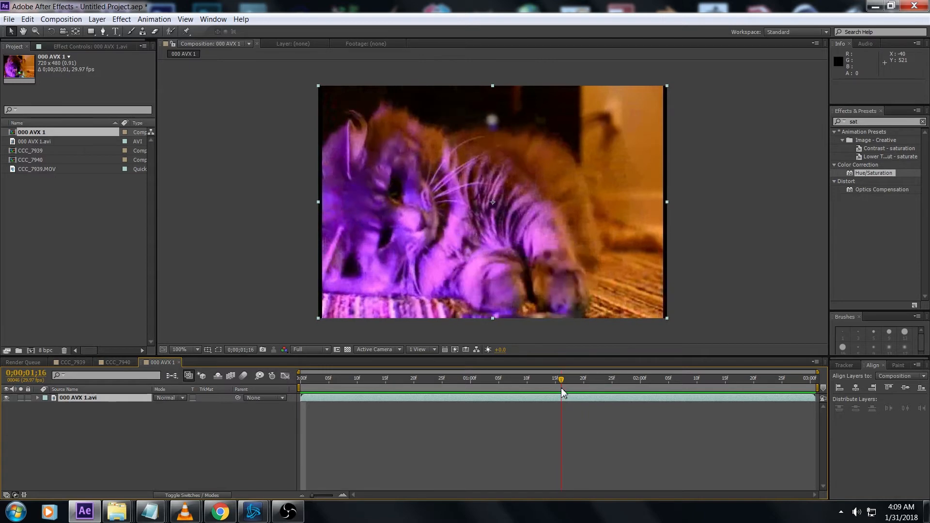
Step: Scrub the playhead from 01;16 to 01;17 to land on the first corrupted frame
drag(560, 379, 538, 379)
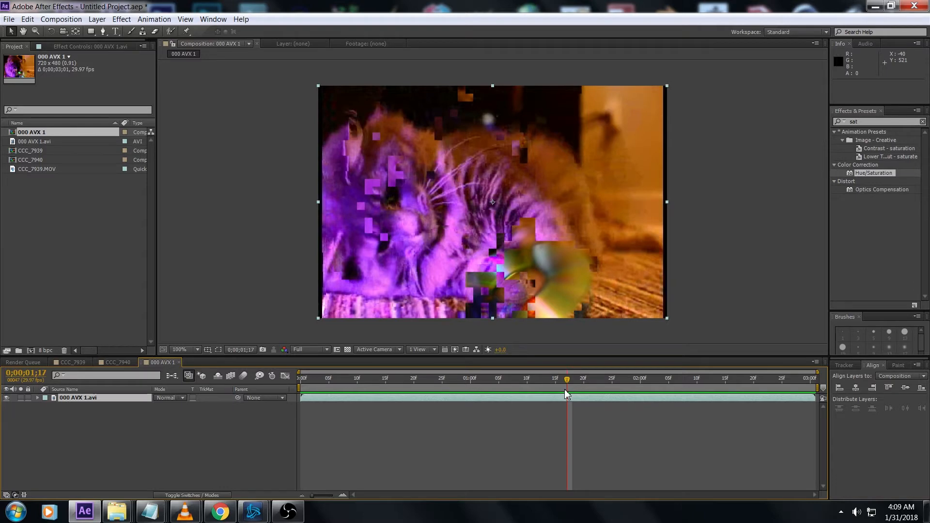
drag(821, 385, 565, 384)
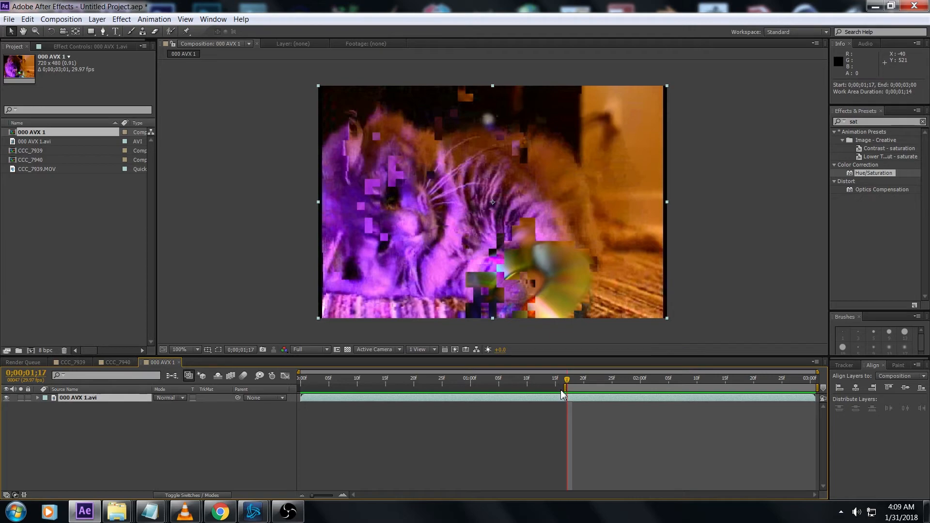
Step: Set the render output to Custom AVI and save the file to the desktop as B
click(84, 431)
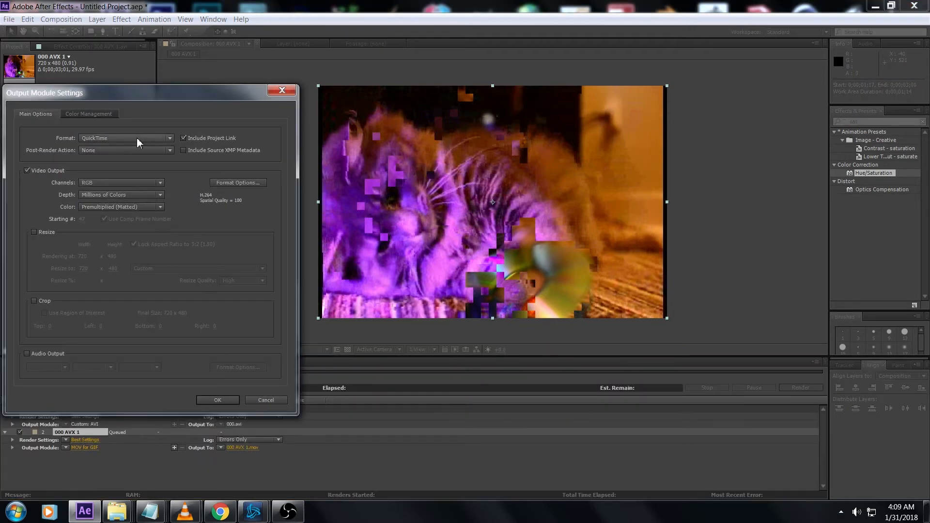
click(217, 401)
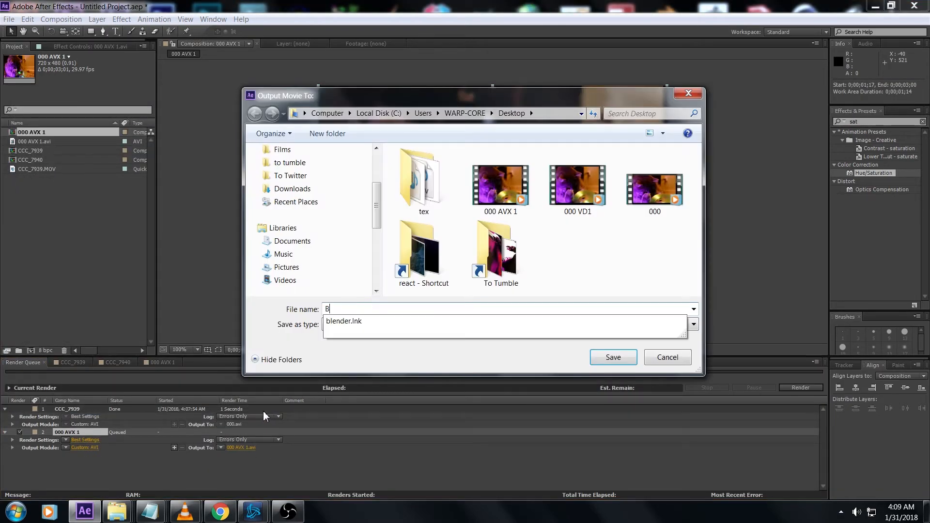
click(612, 358)
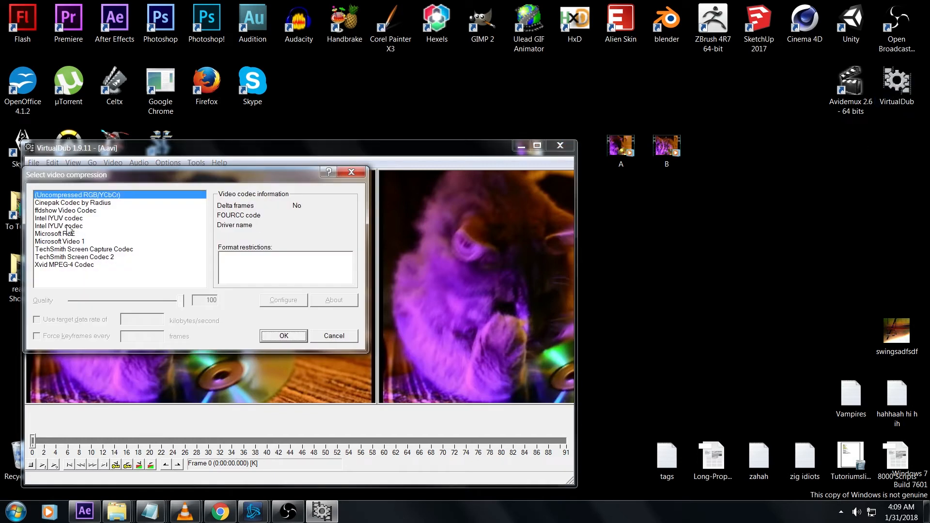
Step: Pick the video compression codec for re-encoding clip A in VirtualDub
click(65, 210)
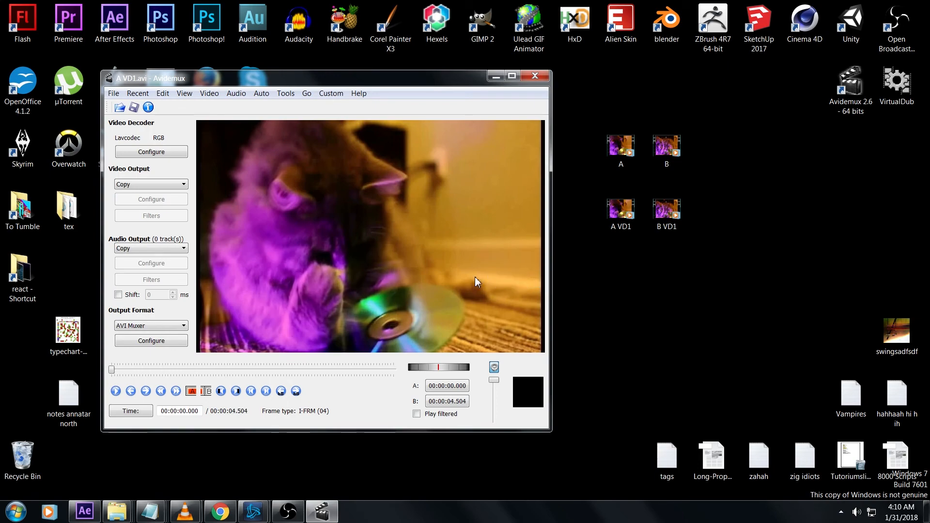
Step: Scrub A VD1 to the block-breakup frame at 3.036 and set the section markers there
drag(111, 370, 195, 369)
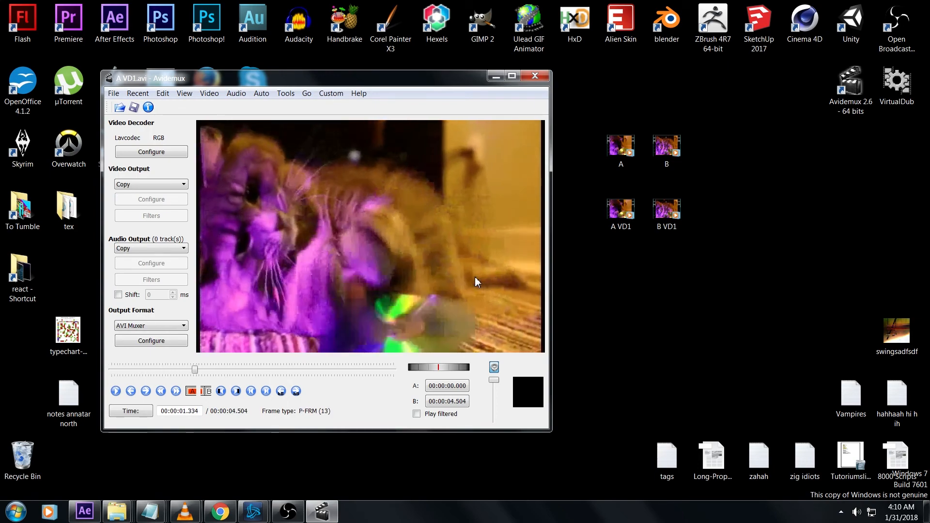
drag(194, 369, 289, 369)
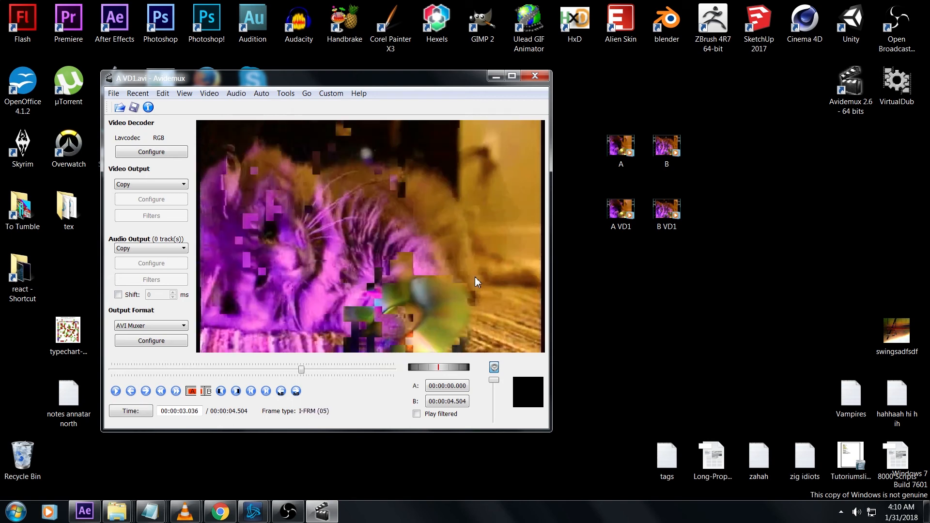
click(191, 391)
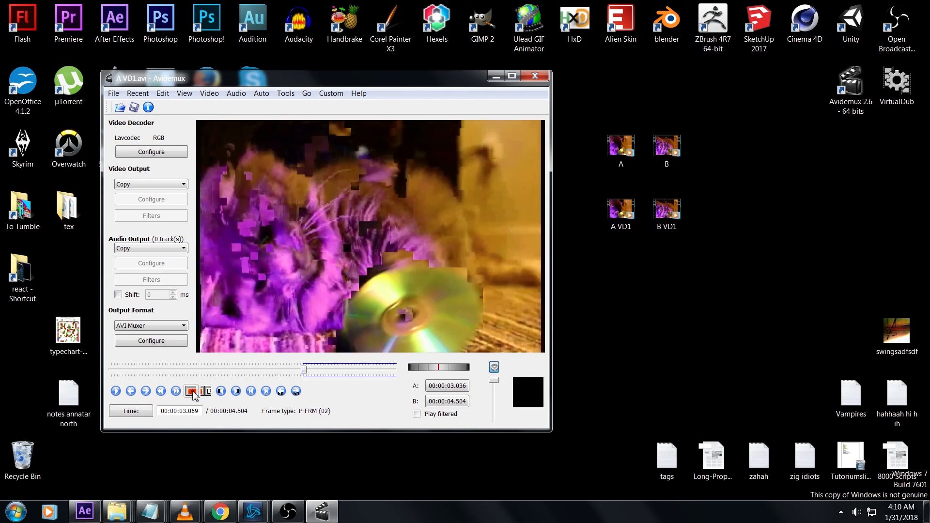
click(206, 391)
text(AB)
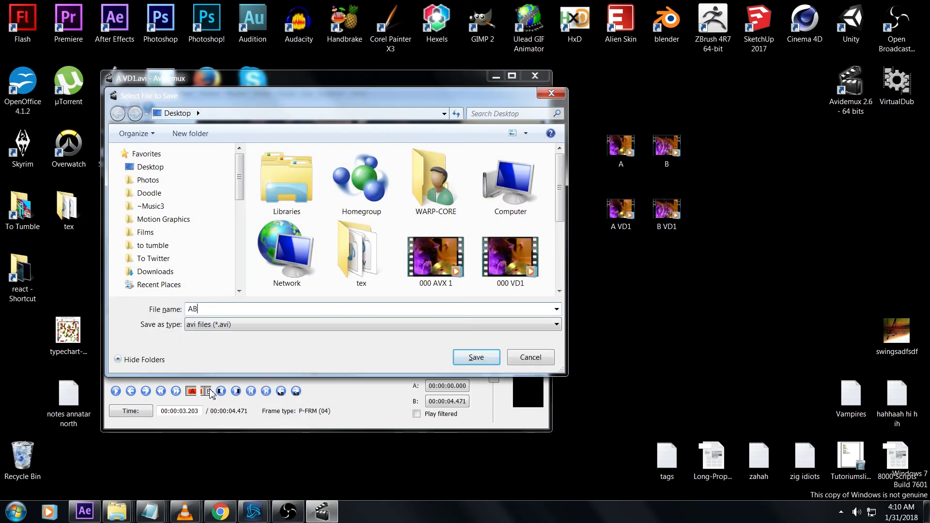
Step: Save the edit as AB, accept the cut-point corruption warning, and close Avidemux
click(474, 357)
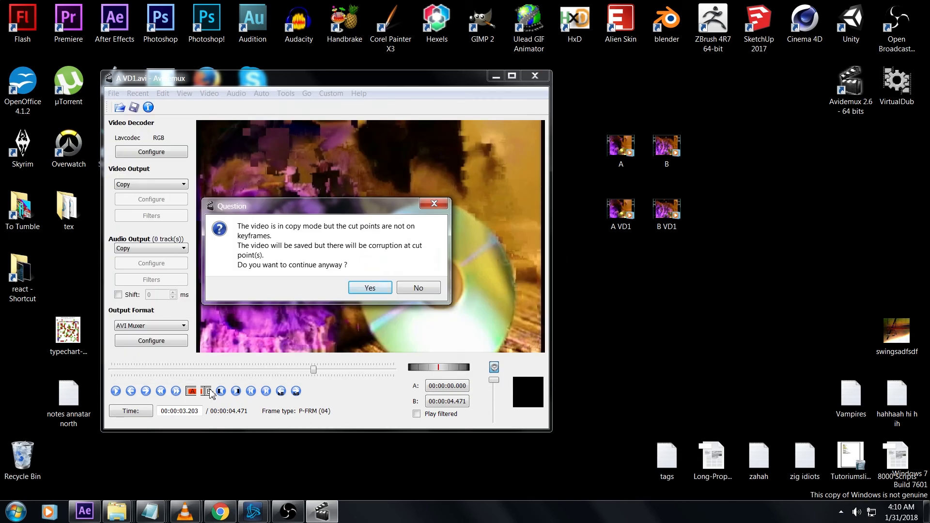
click(369, 288)
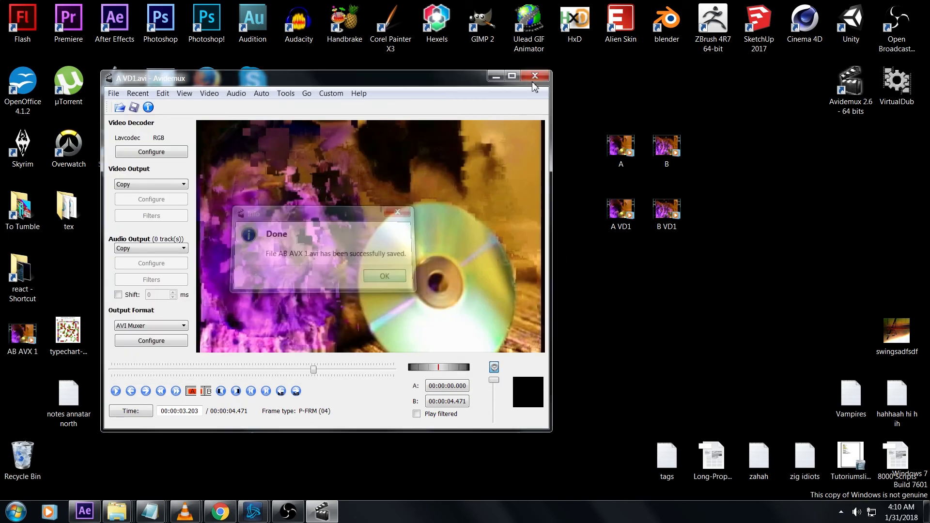
click(535, 75)
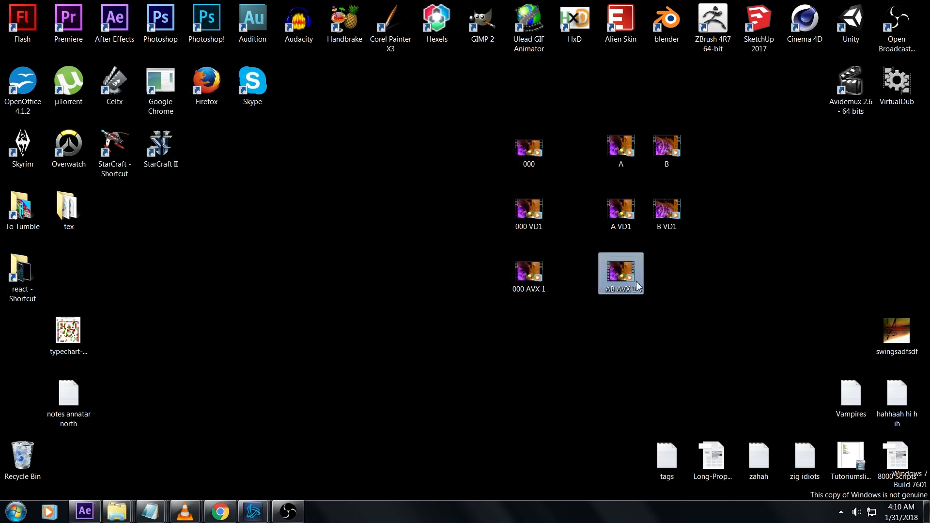
Step: Import AB AVX 1.avi, make a composition from it, and scrub to a corrupted datamosh frame
double_click(620, 273)
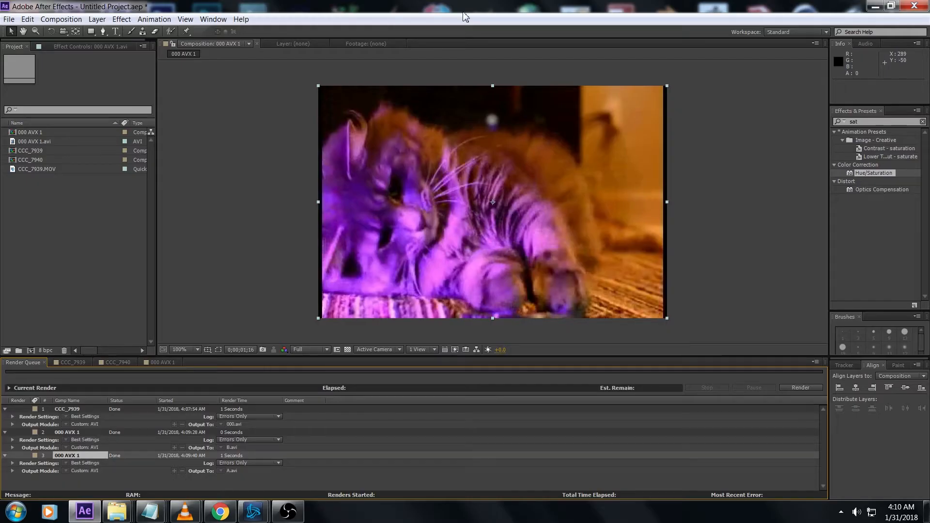
click(891, 7)
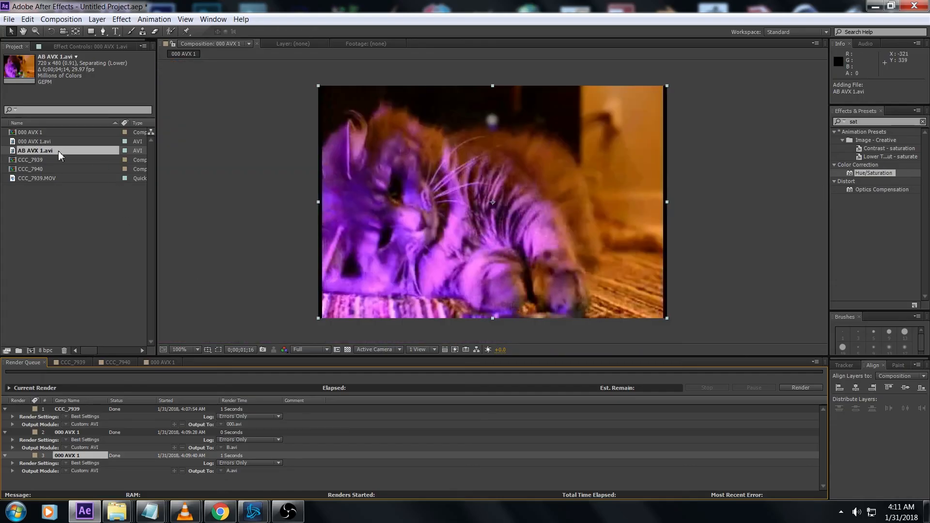
double_click(31, 150)
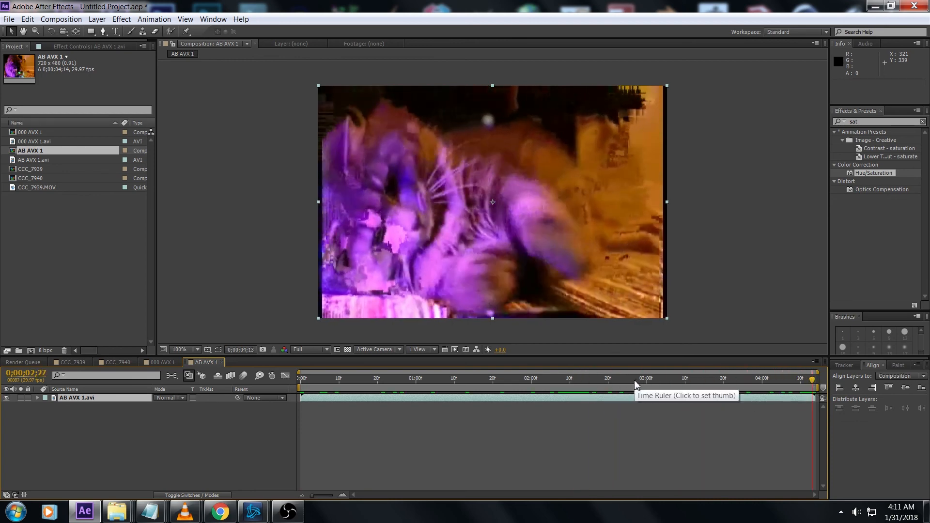
click(592, 378)
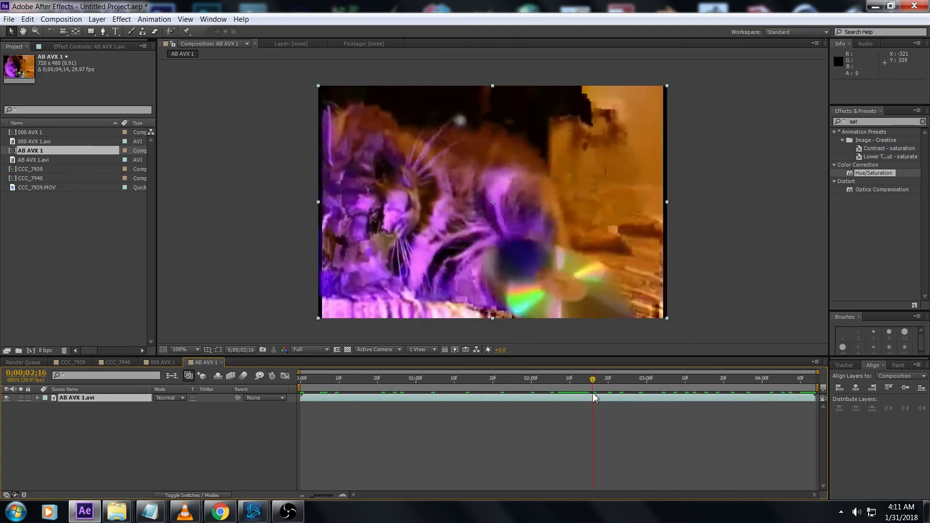